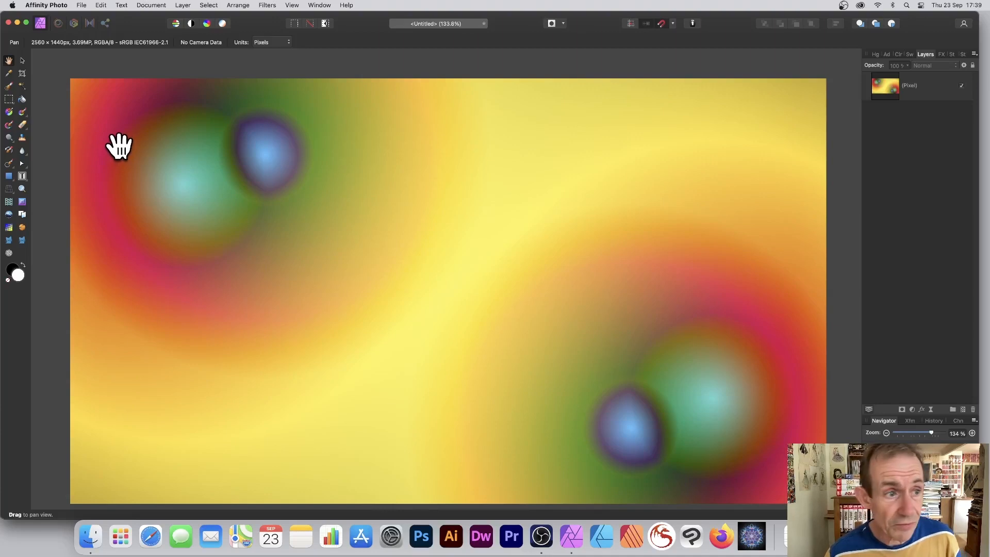
{"action": "mouse_move", "coordinate": [108, 36]}
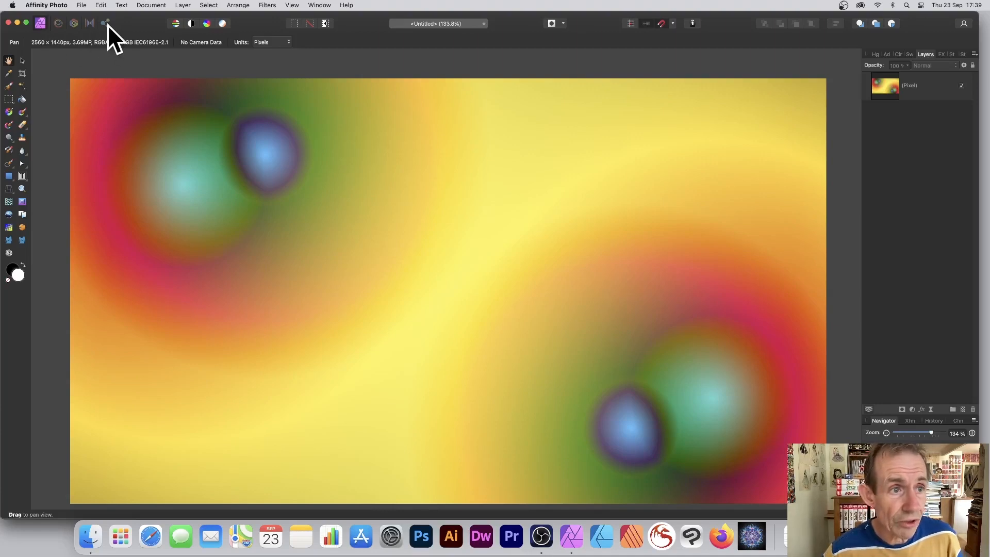
Switch to the Export Persona to work with slices of the gradient image.
{"action": "left_click", "coordinate": [106, 22]}
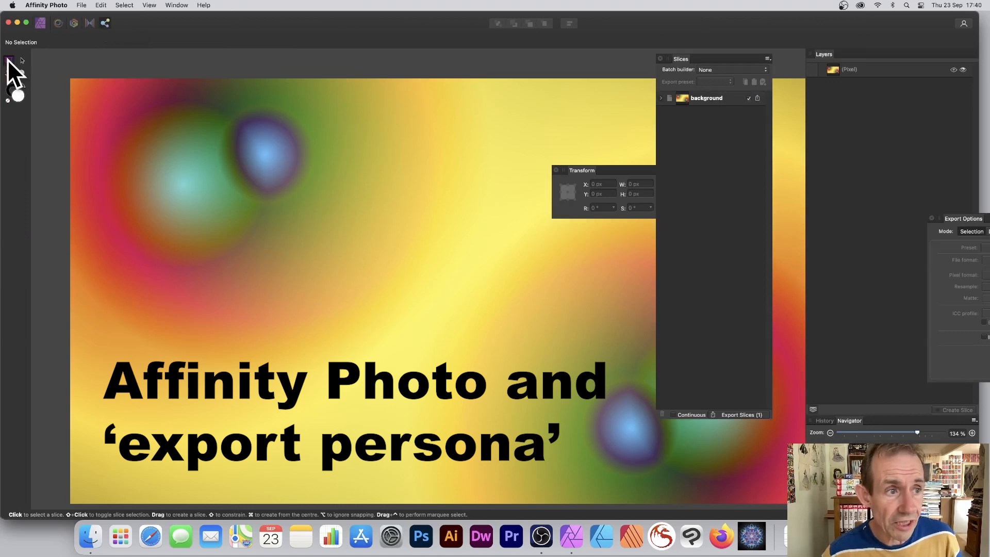
Draw two overlapping slices at the top-left, sizing slice1 to 600×700 px.
{"action": "left_click_drag", "start_coordinate": [114, 88], "coordinate": [212, 254]}
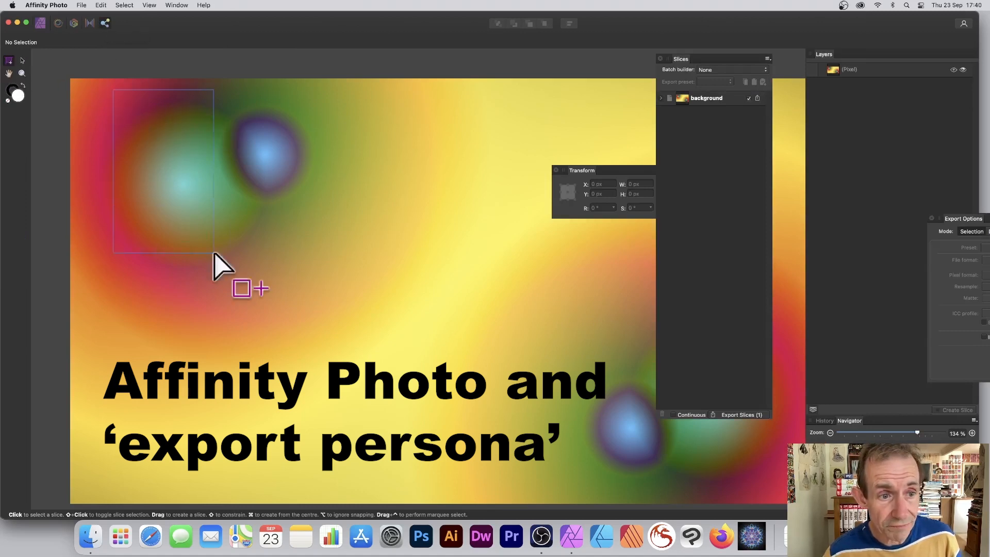
{"action": "left_click_drag", "start_coordinate": [114, 89], "coordinate": [316, 352]}
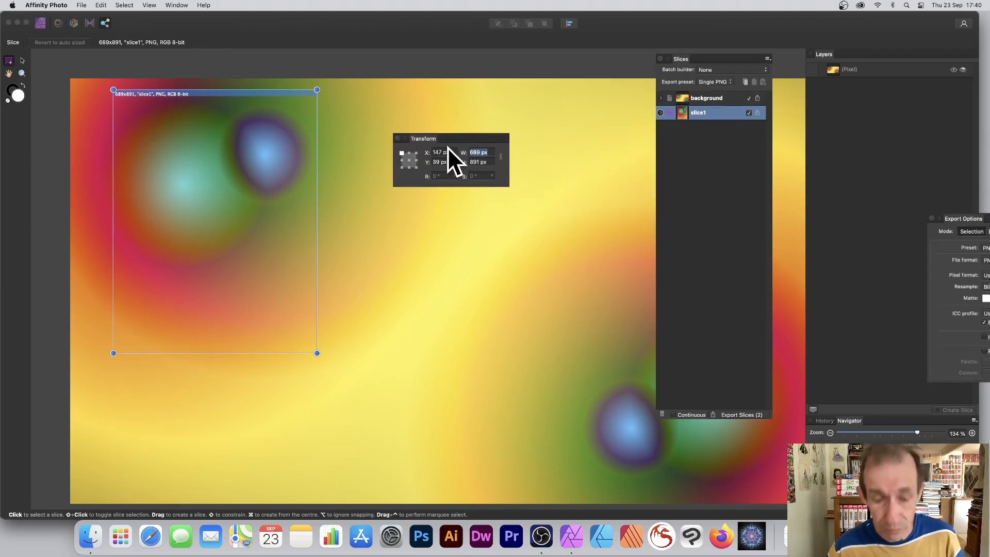
{"action": "type", "text": "600"}
{"action": "left_click", "coordinate": [482, 161]}
{"action": "type", "text": "700"}
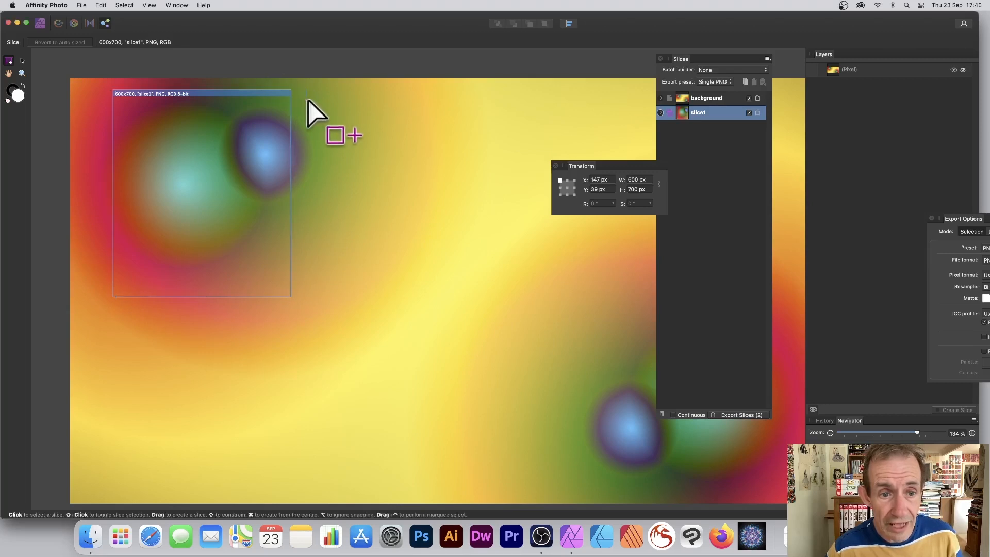
{"action": "left_click_drag", "start_coordinate": [306, 90], "coordinate": [435, 297]}
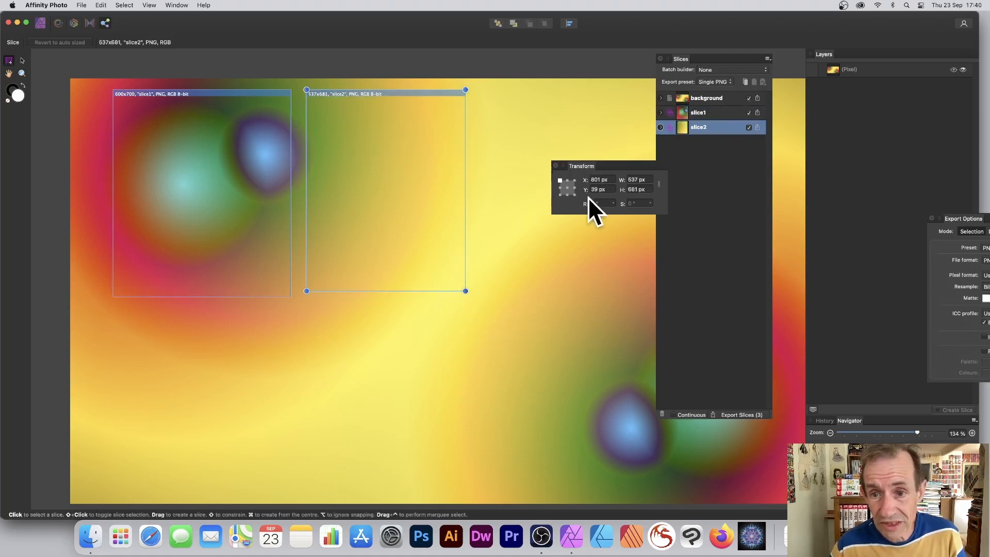
{"action": "mouse_move", "coordinate": [622, 207]}
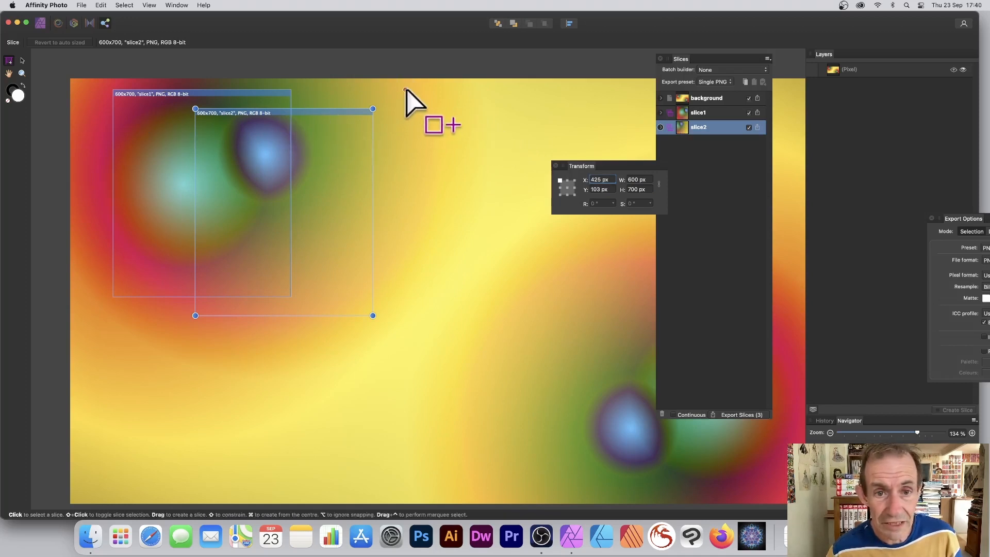
Draw a third slice on the right side and resize it to 600×700 px.
{"action": "left_click_drag", "start_coordinate": [404, 88], "coordinate": [586, 319]}
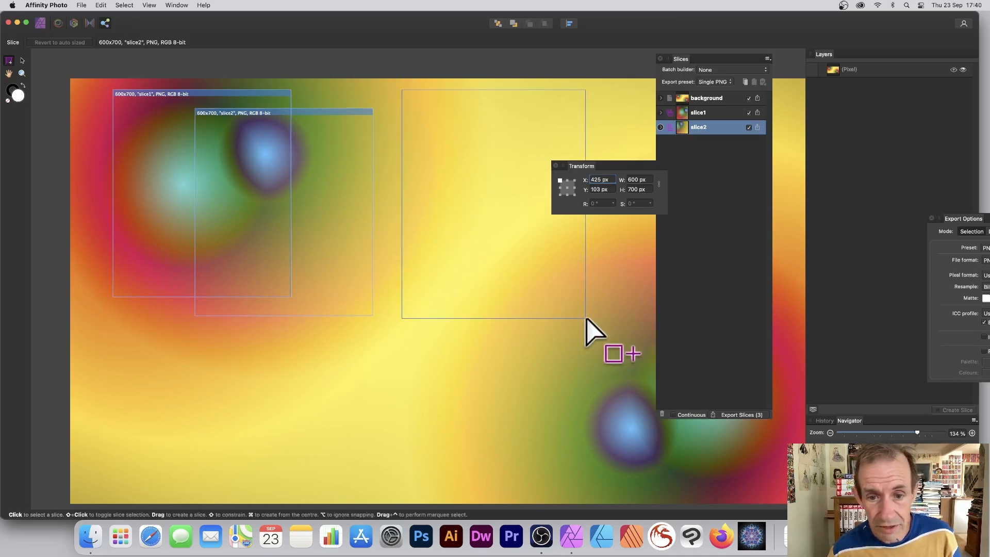
{"action": "left_click_drag", "start_coordinate": [402, 90], "coordinate": [568, 309]}
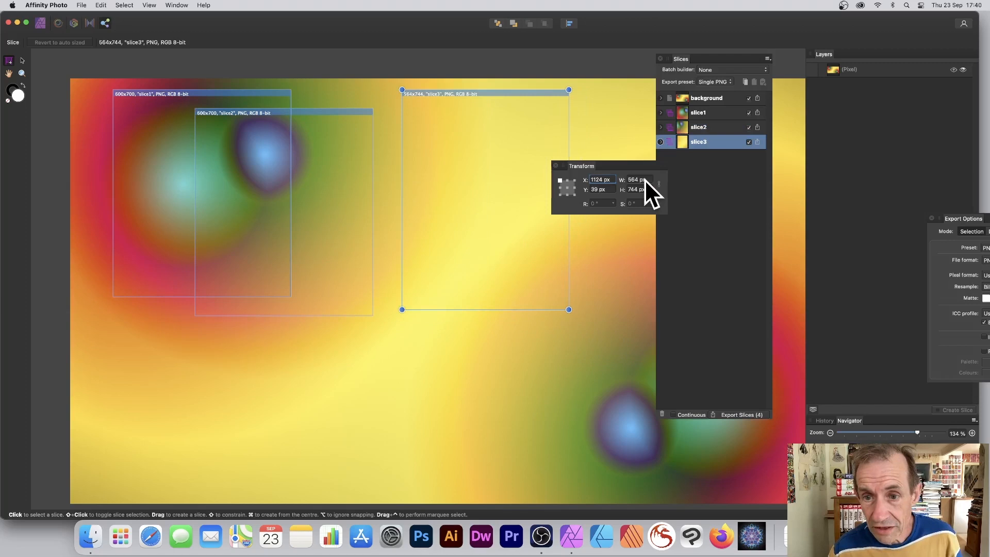
{"action": "type", "text": "600"}
{"action": "type", "text": "700"}
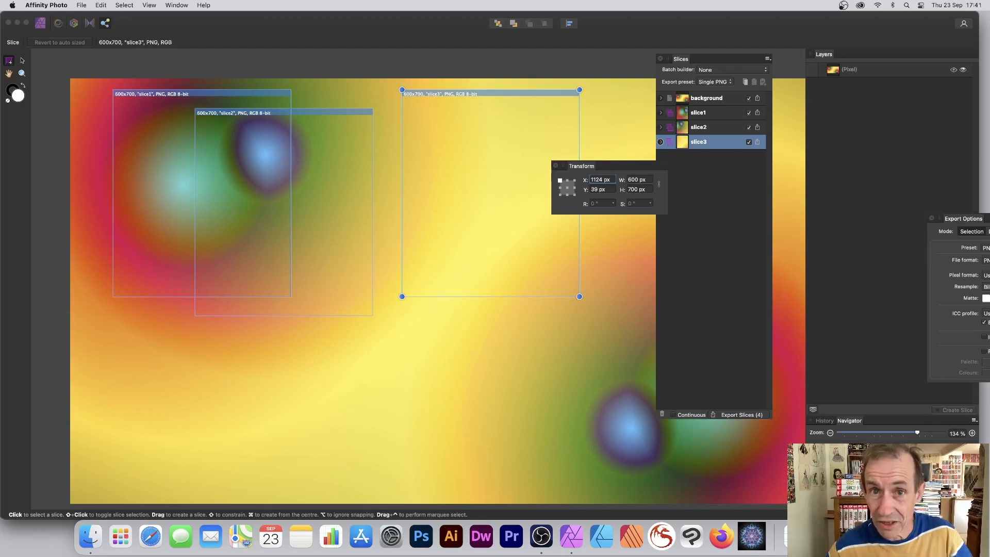
{"action": "mouse_move", "coordinate": [481, 109]}
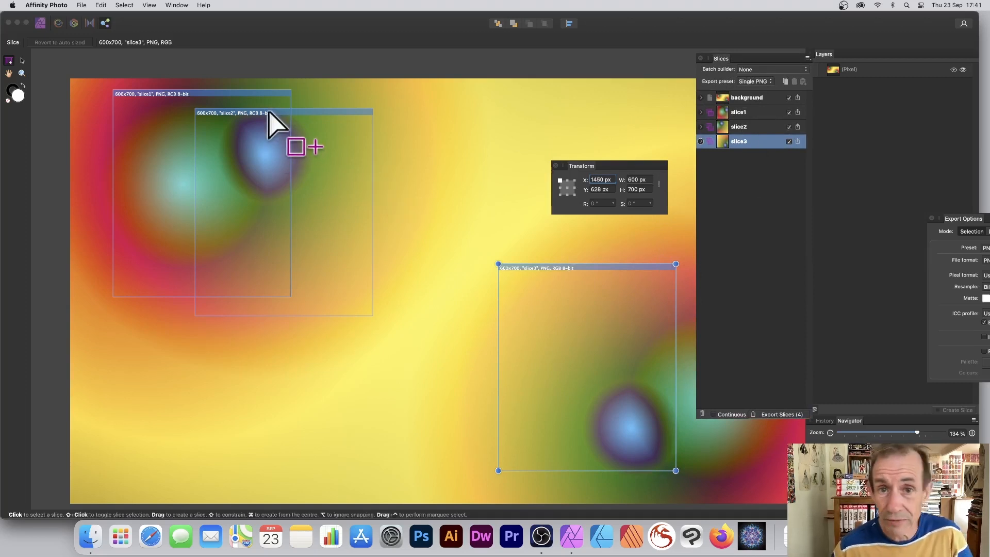
{"action": "mouse_move", "coordinate": [276, 121]}
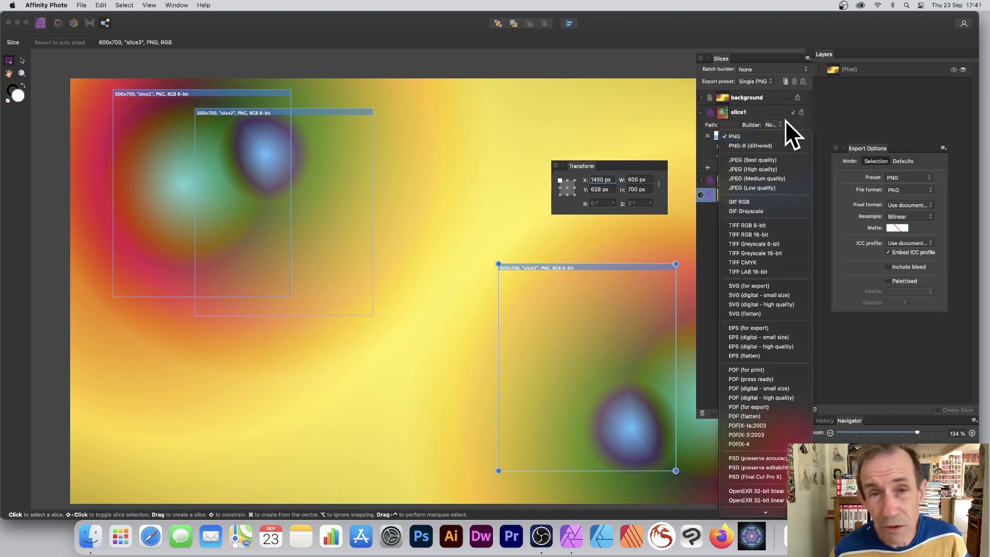
Set each slice's export format to PNG at 20x in the Slices panel.
{"action": "left_click", "coordinate": [734, 136]}
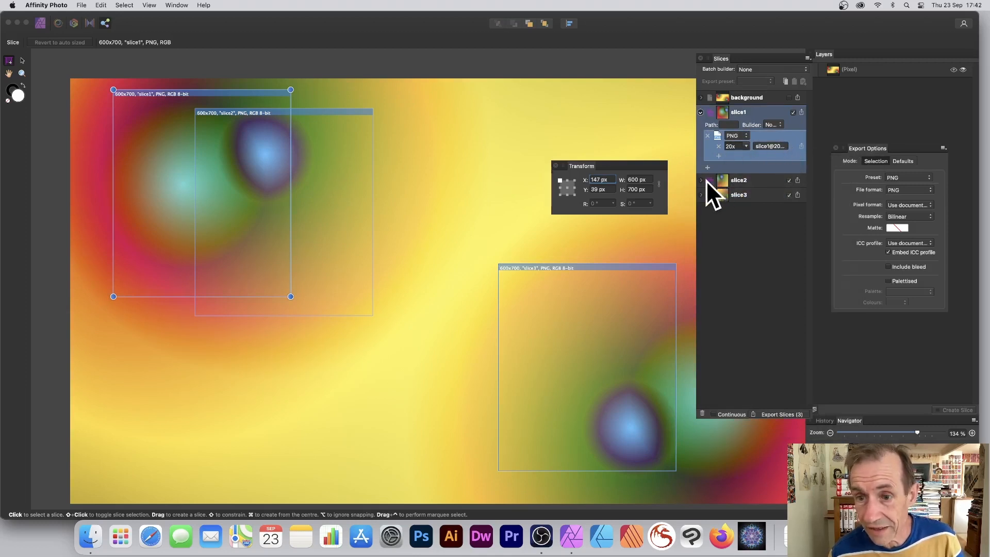
{"action": "left_click", "coordinate": [701, 180]}
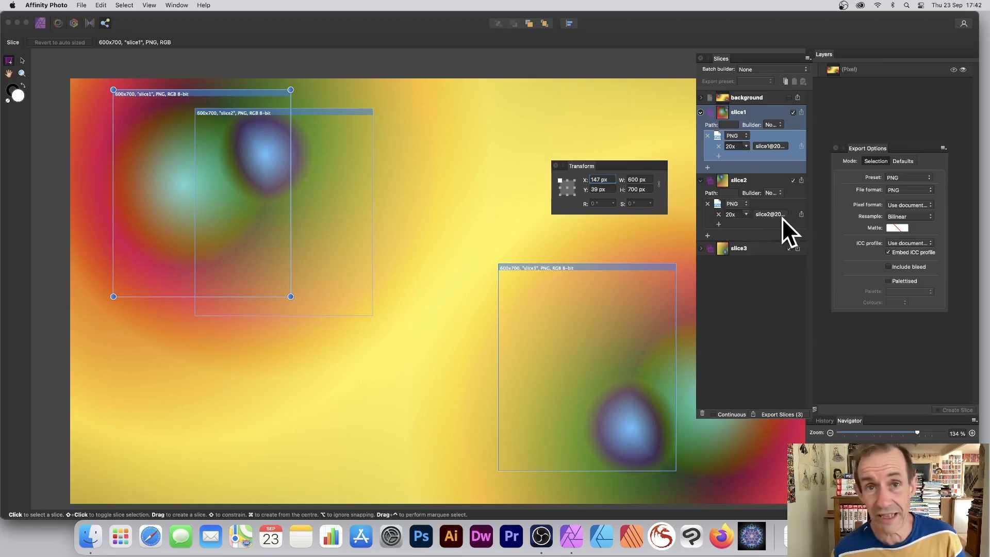
{"action": "mouse_move", "coordinate": [777, 238]}
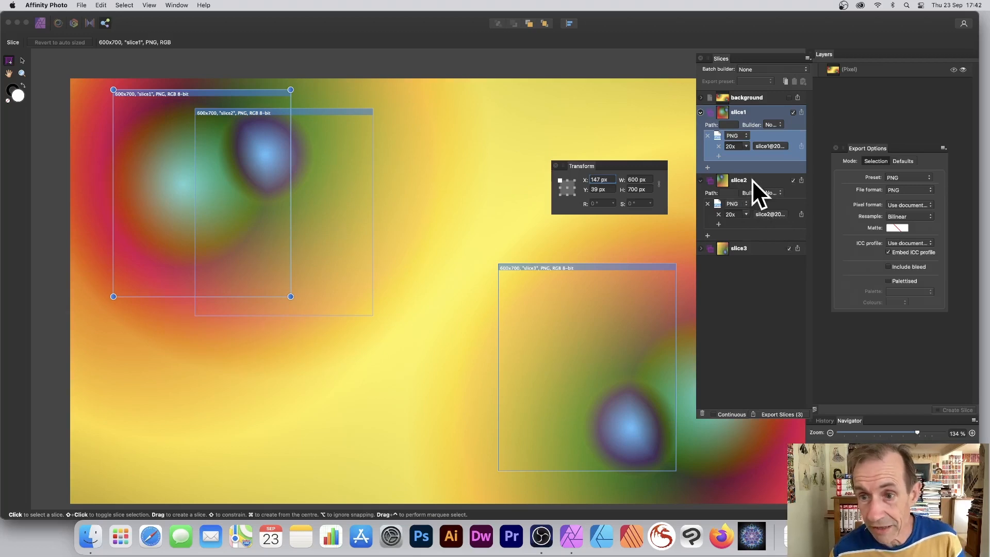
{"action": "mouse_move", "coordinate": [760, 192]}
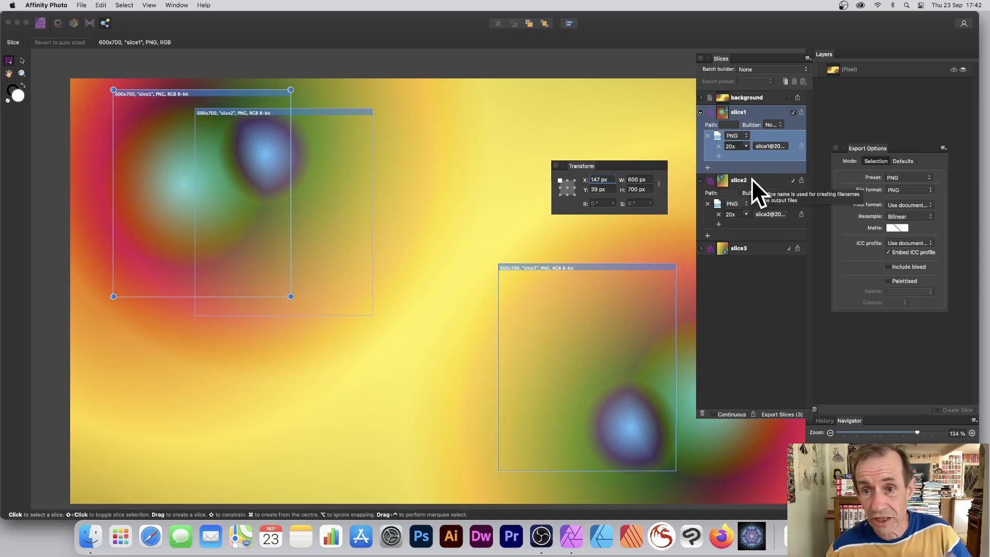
{"action": "left_click", "coordinate": [738, 180]}
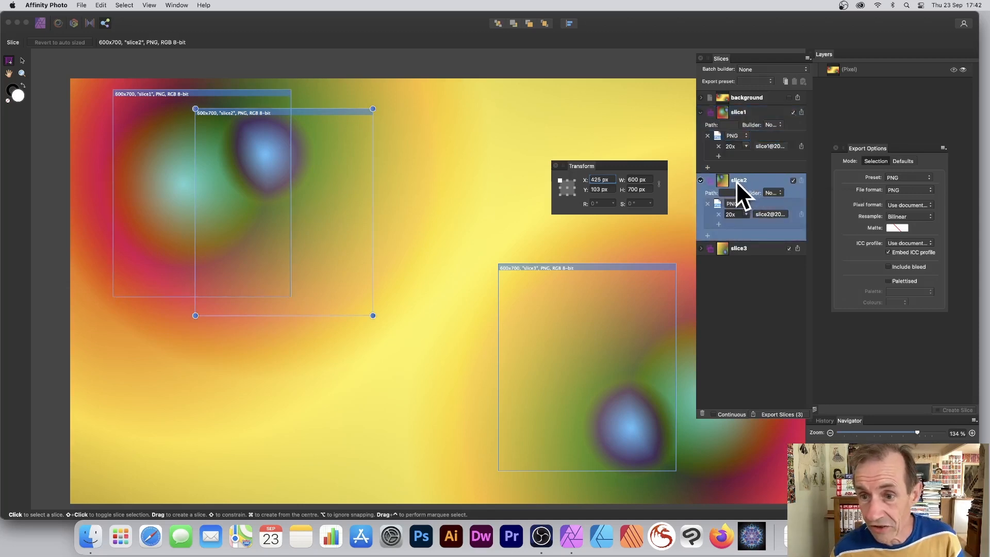
{"action": "double_click", "coordinate": [738, 180]}
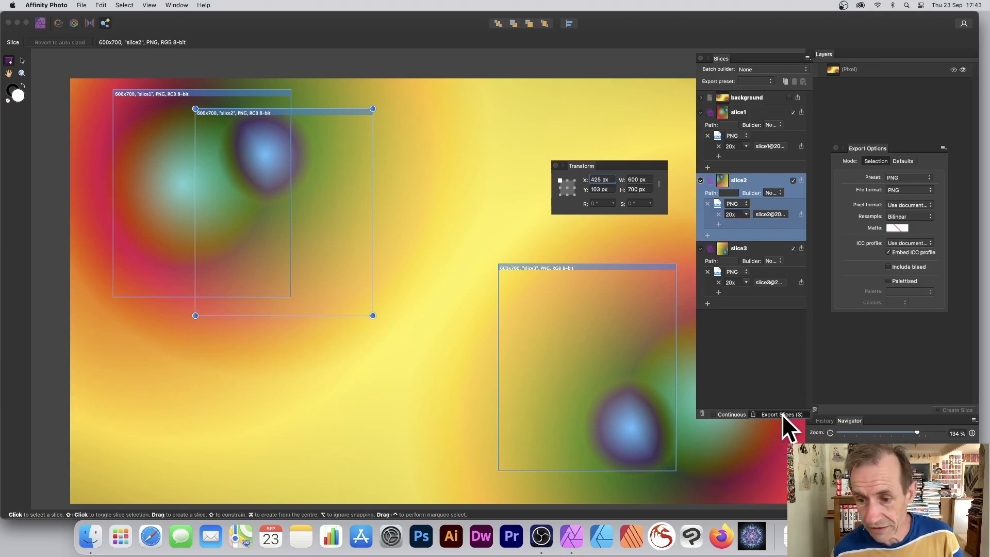
Export all three slices into the 'test' folder.
{"action": "left_click", "coordinate": [780, 414]}
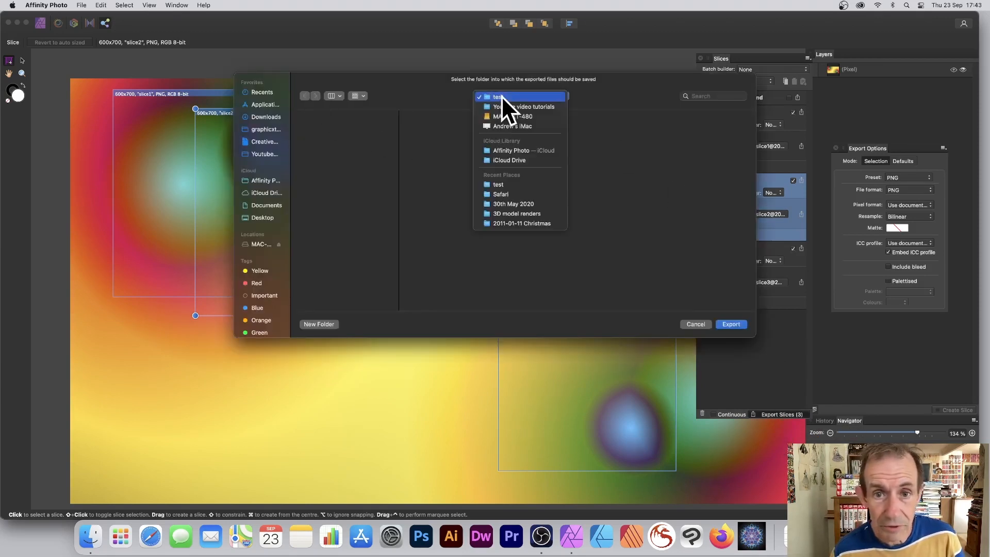
{"action": "left_click", "coordinate": [503, 96]}
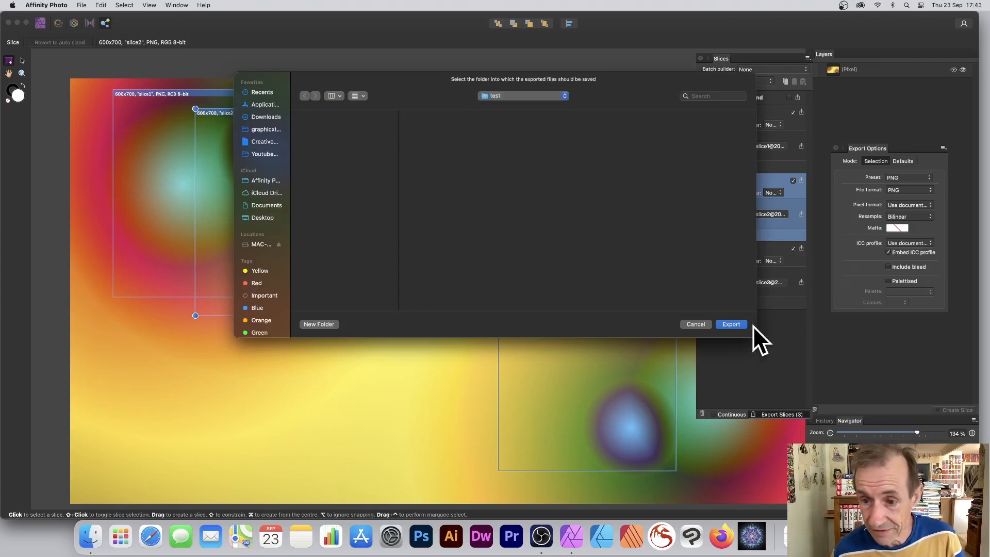
{"action": "left_click", "coordinate": [730, 324]}
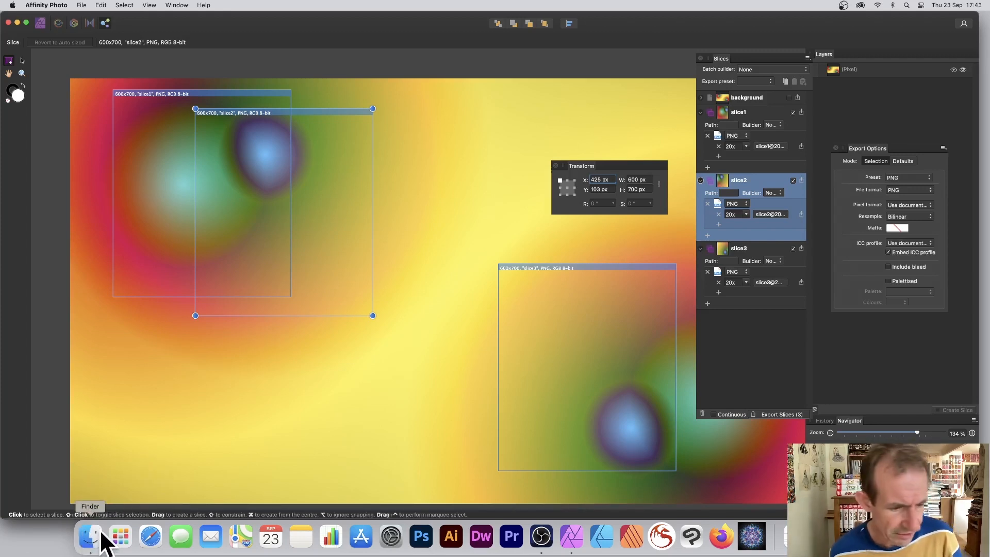
{"action": "left_click", "coordinate": [89, 535]}
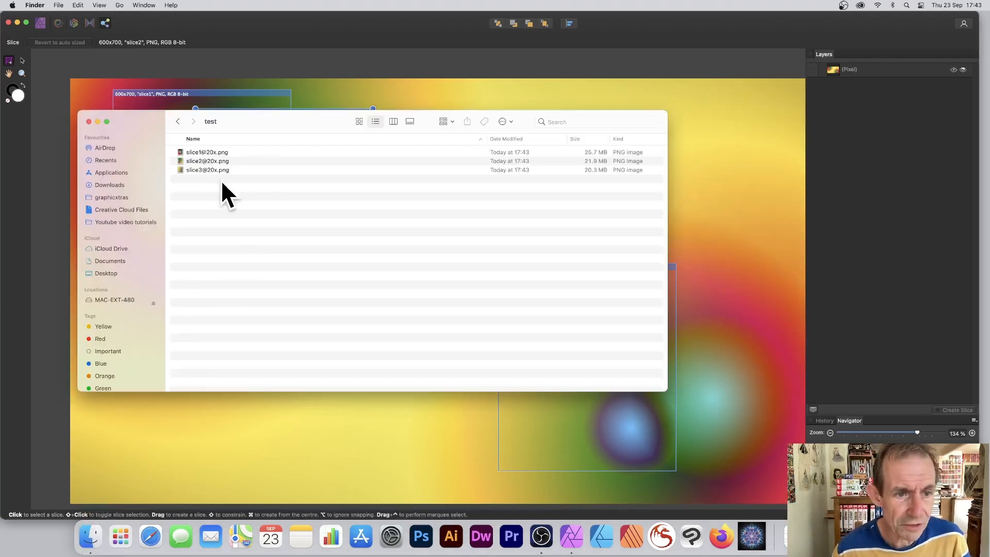
{"action": "left_click", "coordinate": [207, 151]}
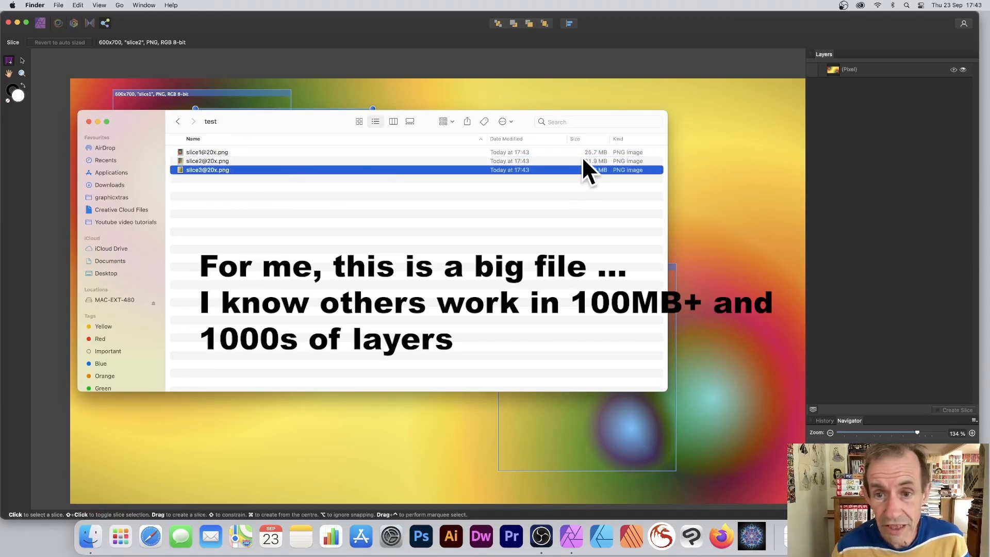
{"action": "mouse_move", "coordinate": [248, 150]}
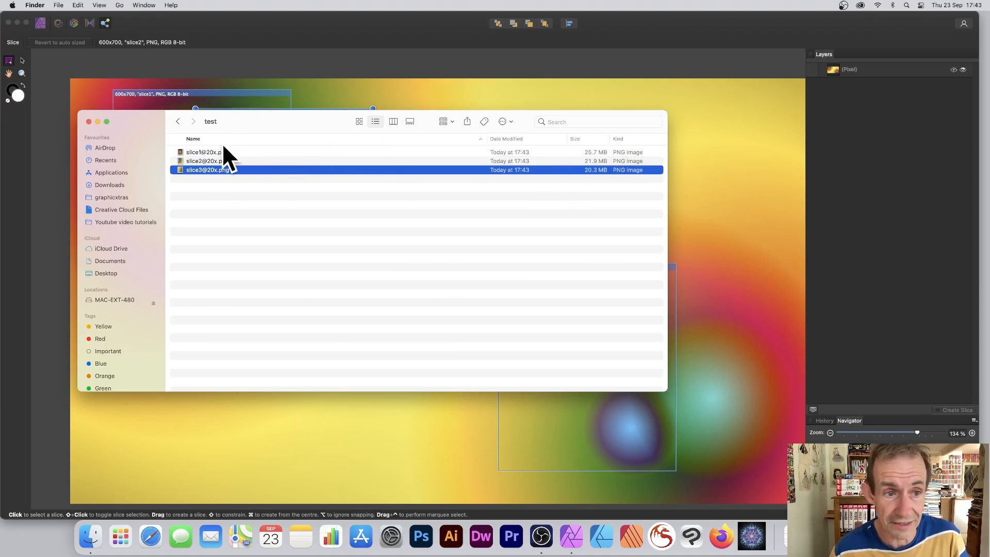
{"action": "right_click", "coordinate": [191, 152]}
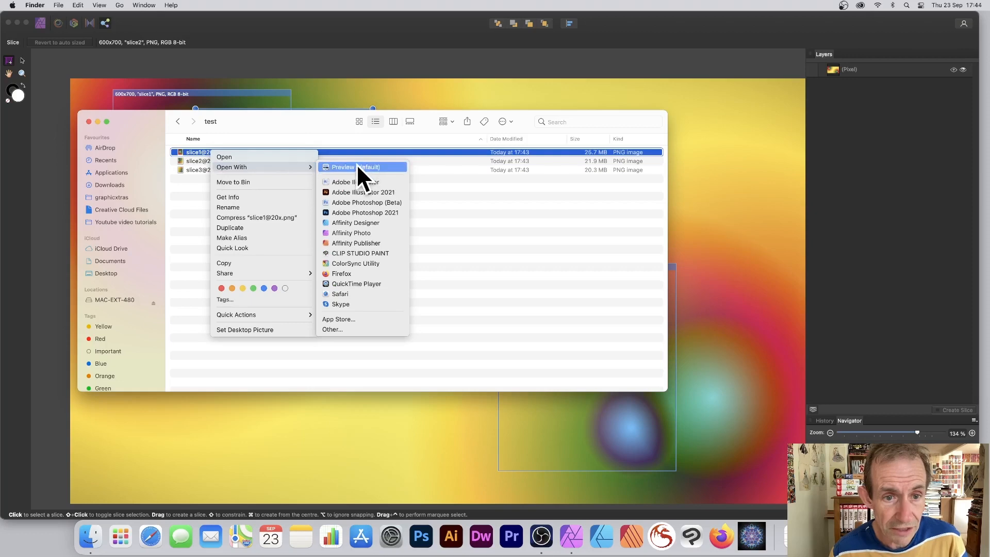
{"action": "left_click", "coordinate": [352, 166]}
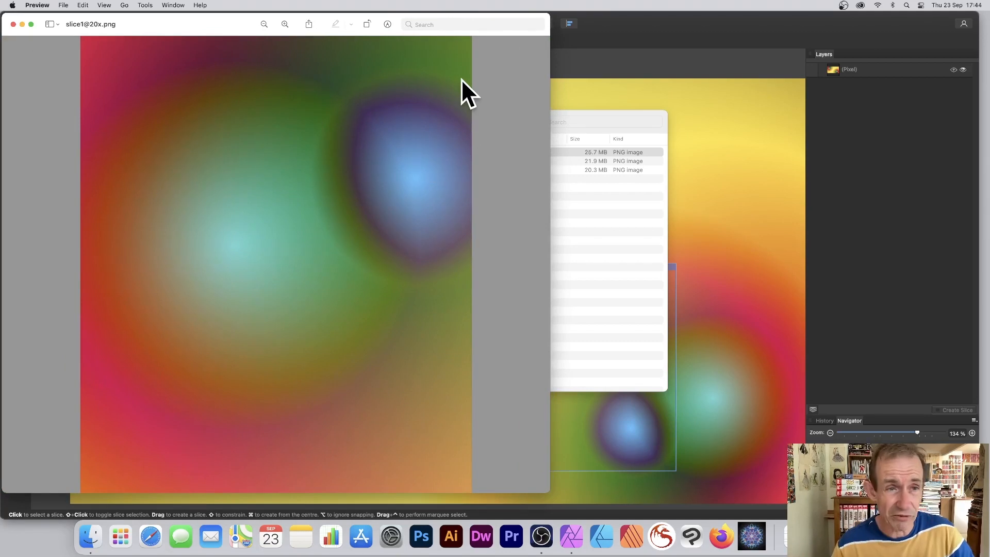
{"action": "mouse_move", "coordinate": [49, 10]}
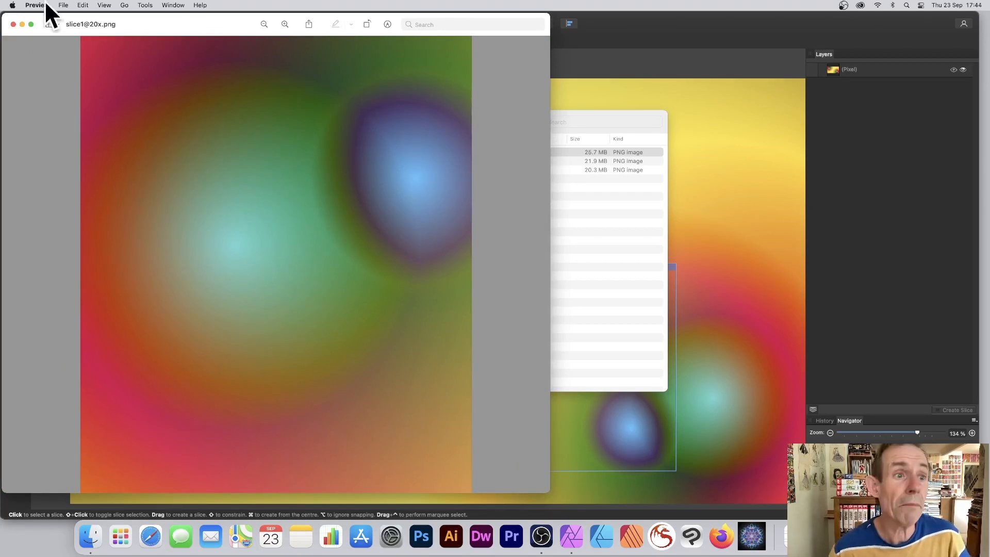